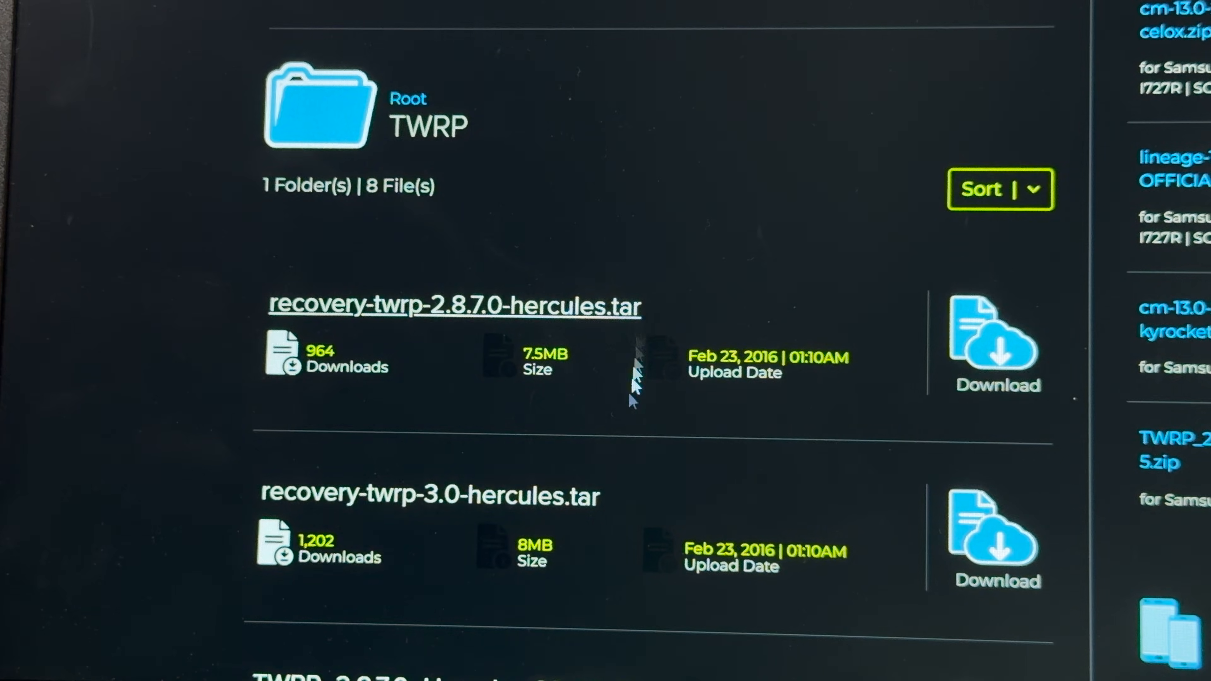
# Allow modifications, ADB-sideload the LineageOS package from Advanced, then reboot the system
pyautogui.scroll(-3)
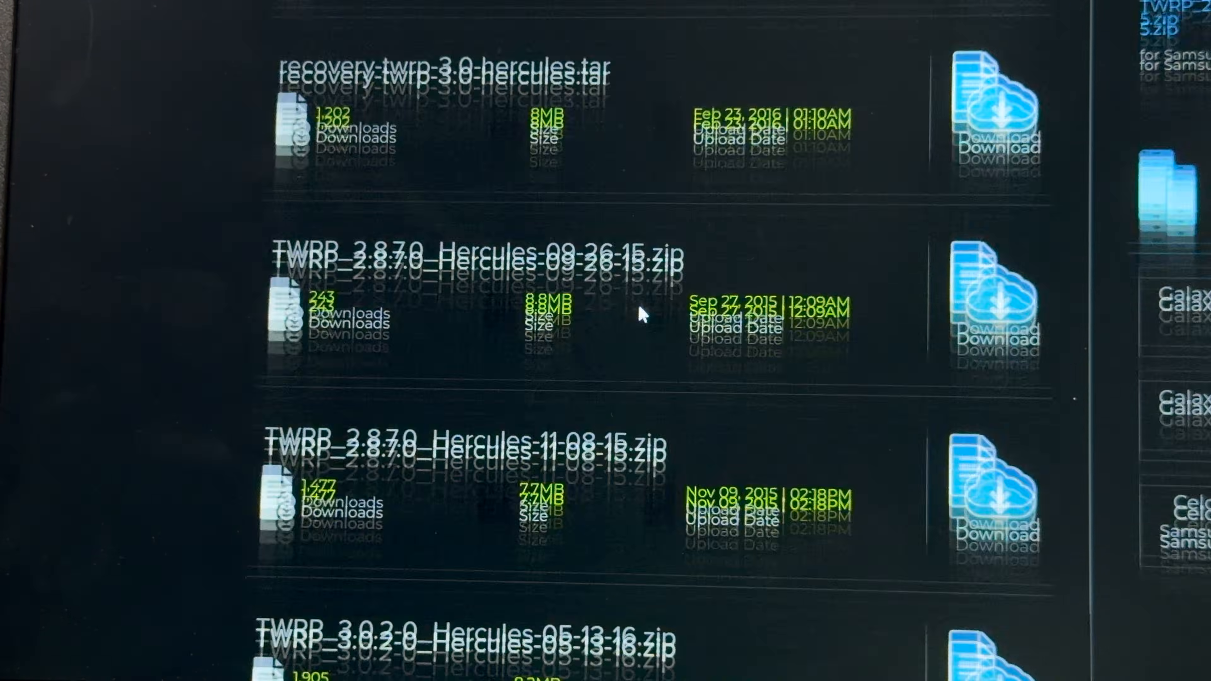
pyautogui.scroll(-3)
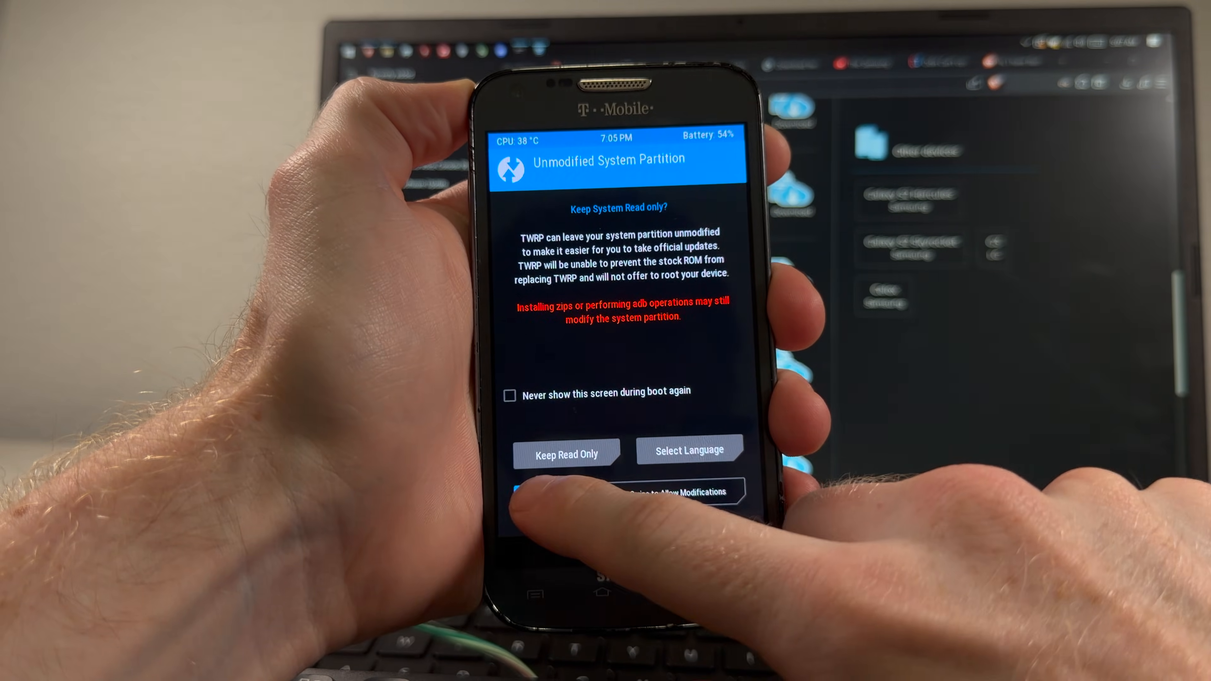
pyautogui.click(565, 454)
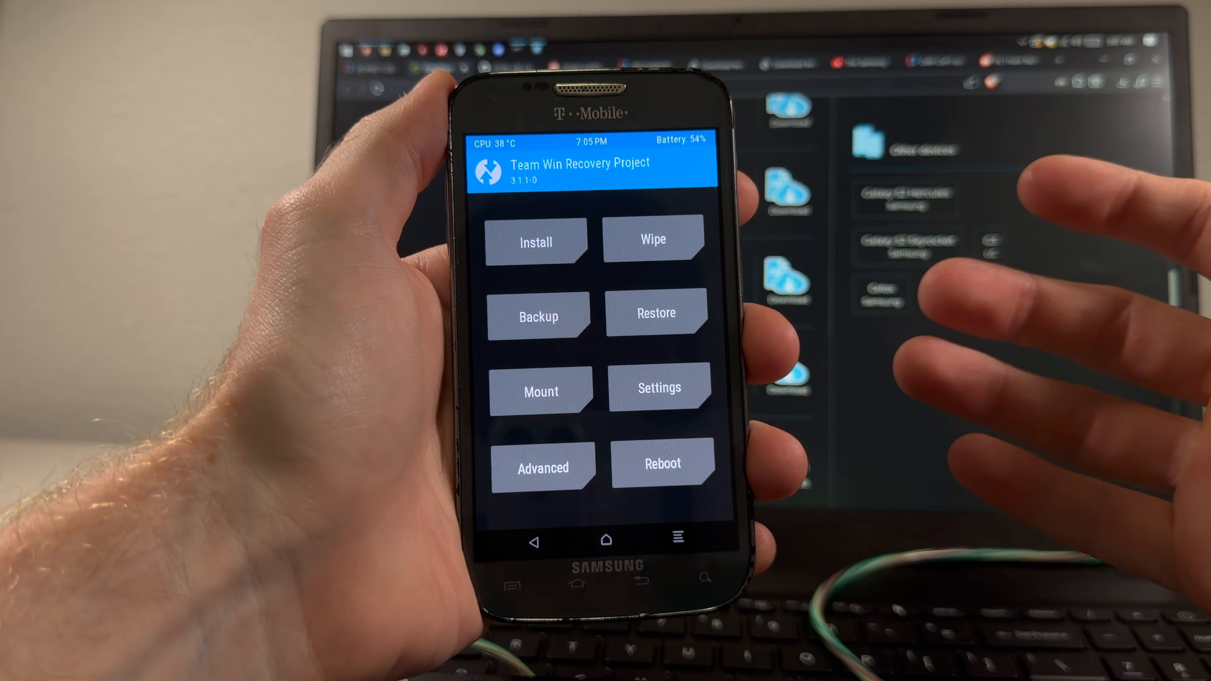
pyautogui.click(543, 467)
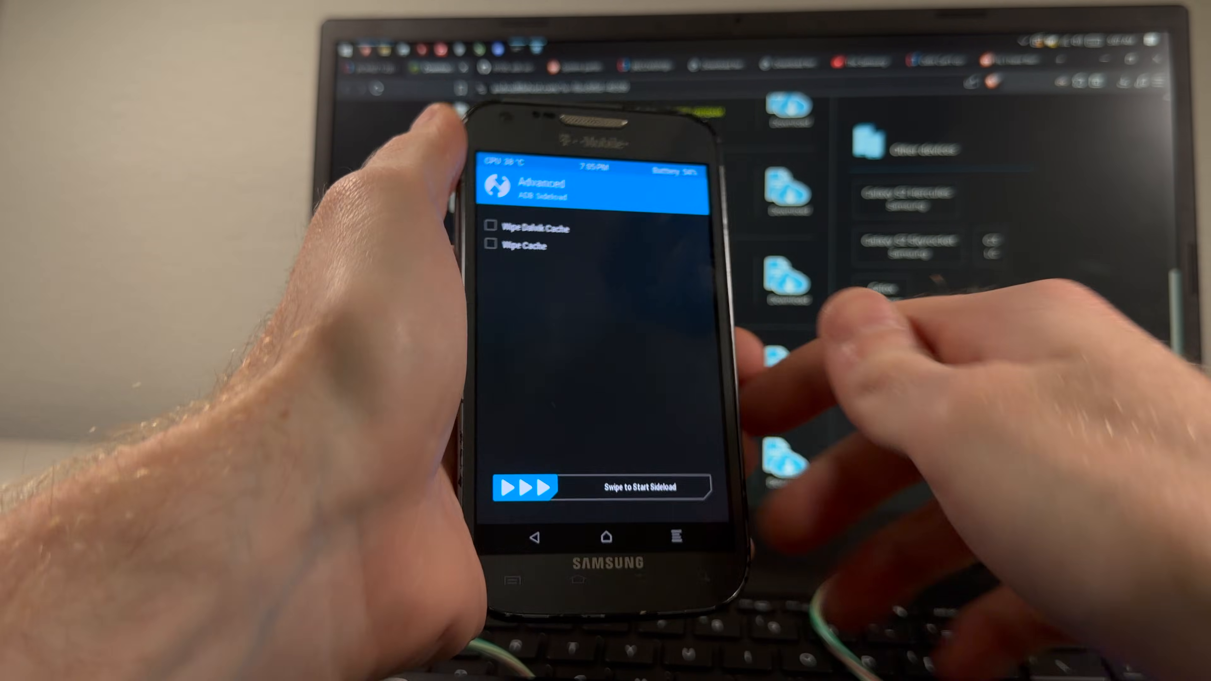
pyautogui.moveTo(525, 488); pyautogui.dragTo(688, 487)
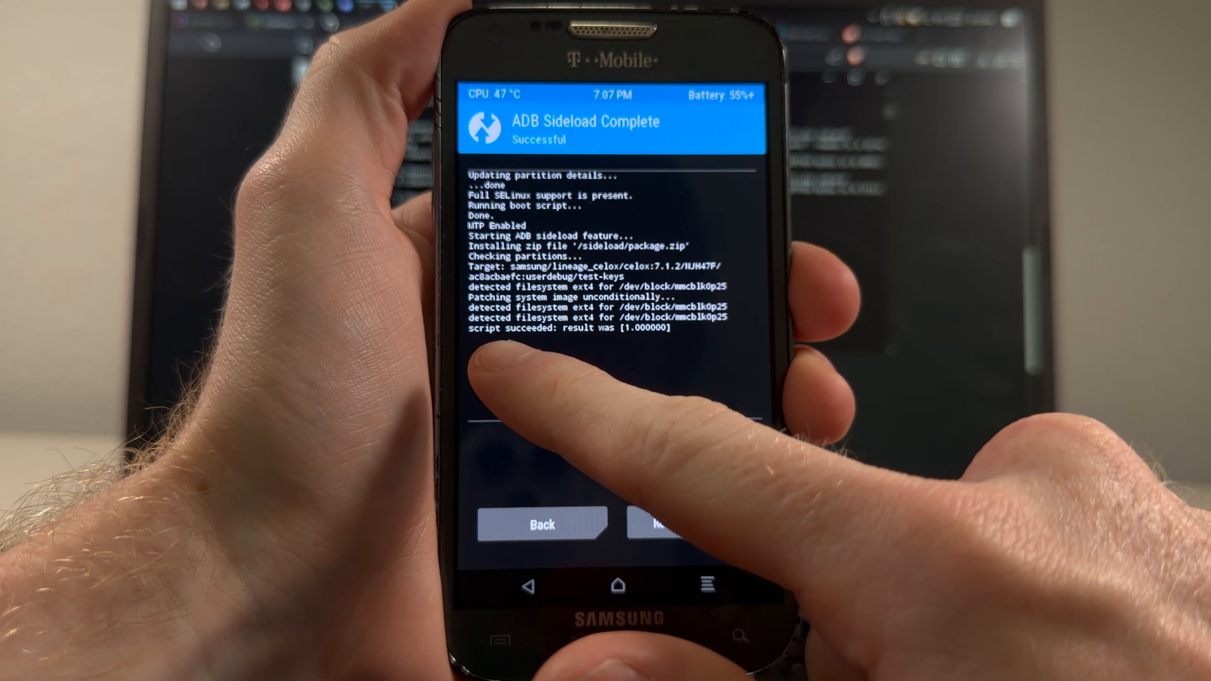
pyautogui.click(657, 524)
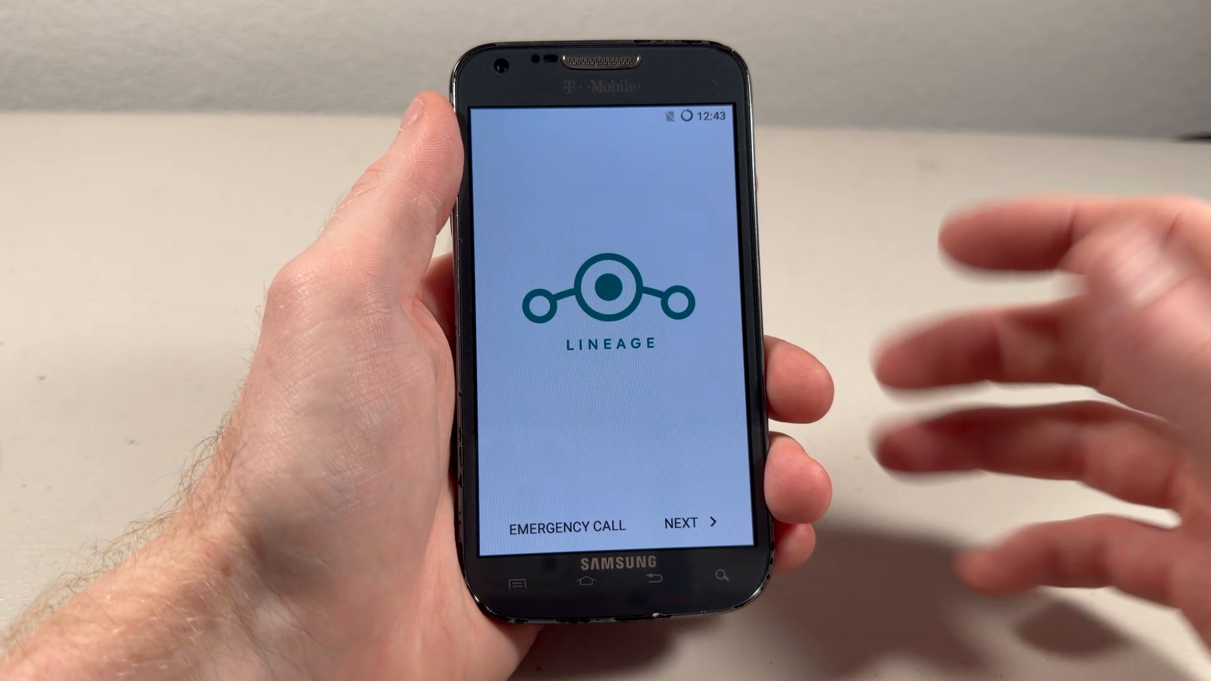
# Start setup, keep English (United States), connect to Wi-Fi and continue without cellular data
pyautogui.click(687, 523)
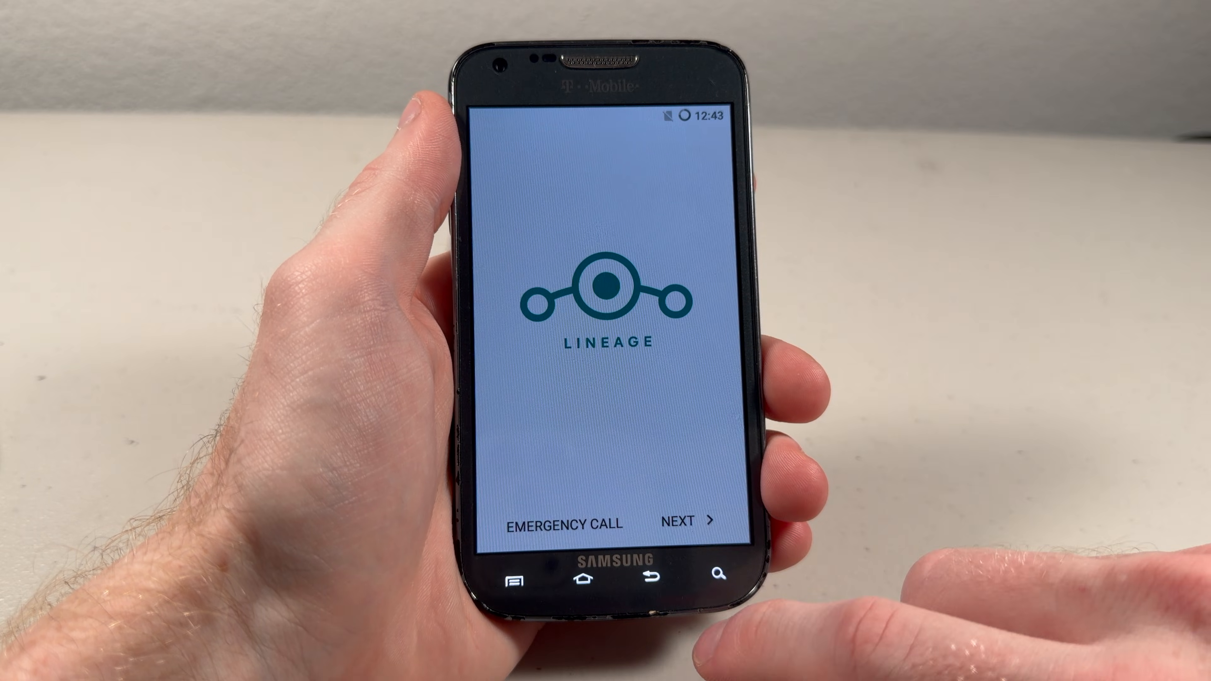
pyautogui.click(689, 520)
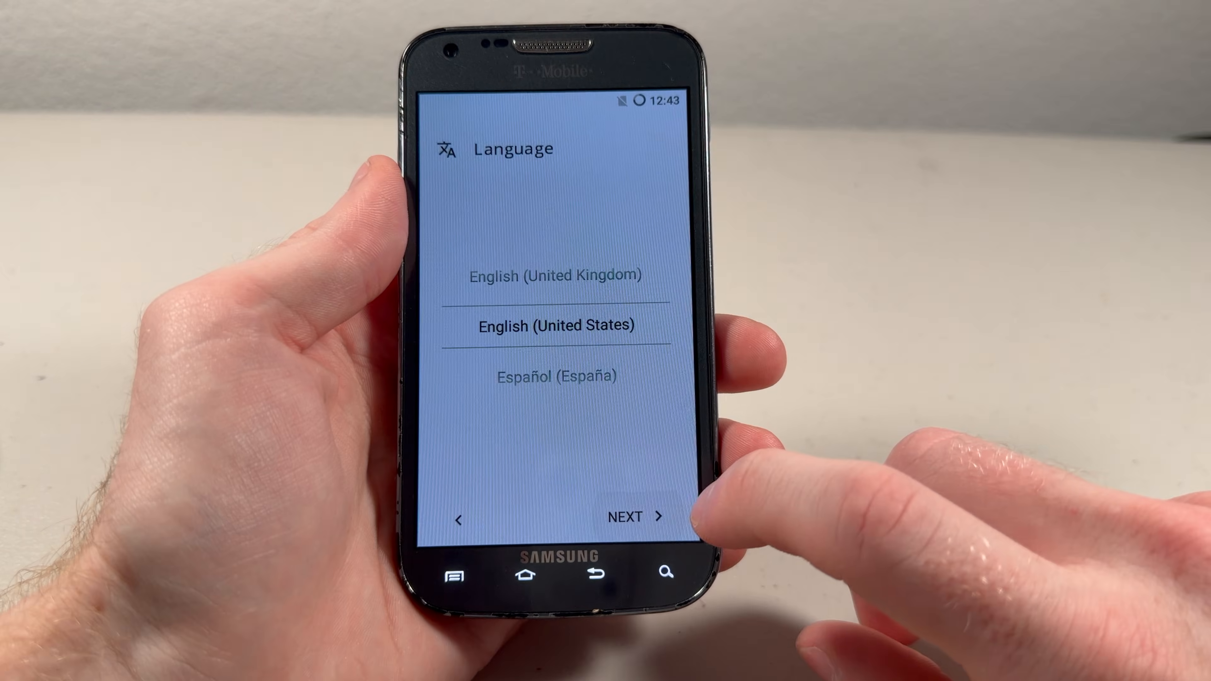
pyautogui.click(636, 516)
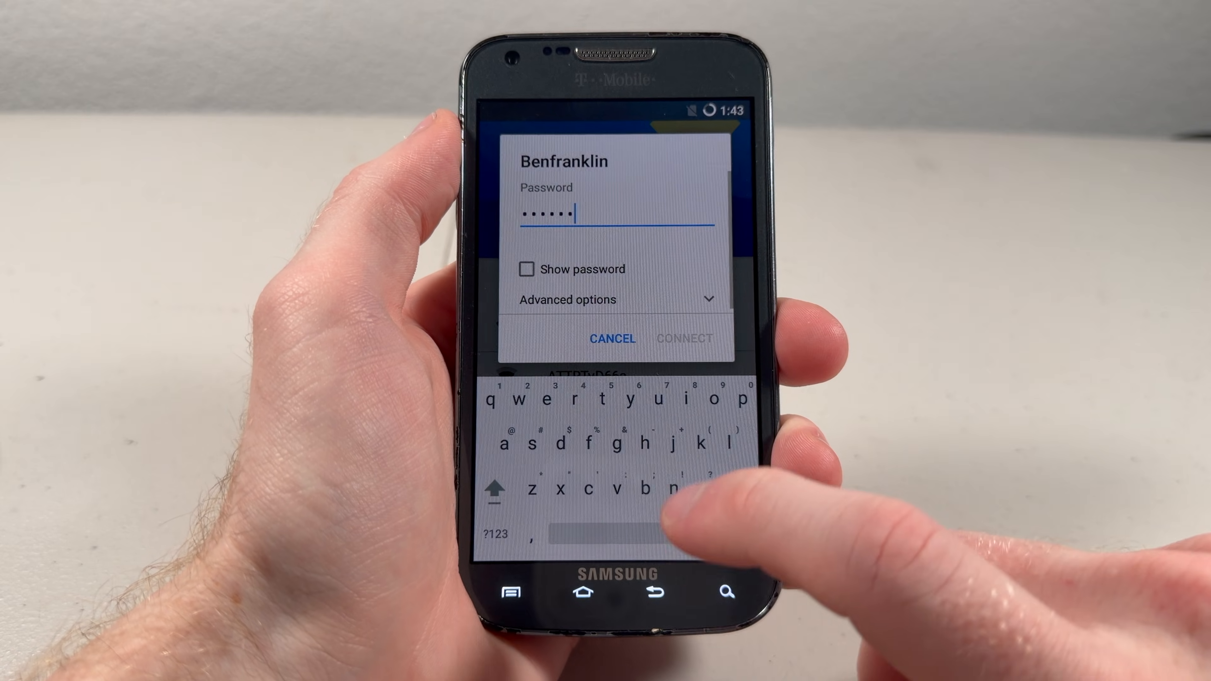
pyautogui.write('f')
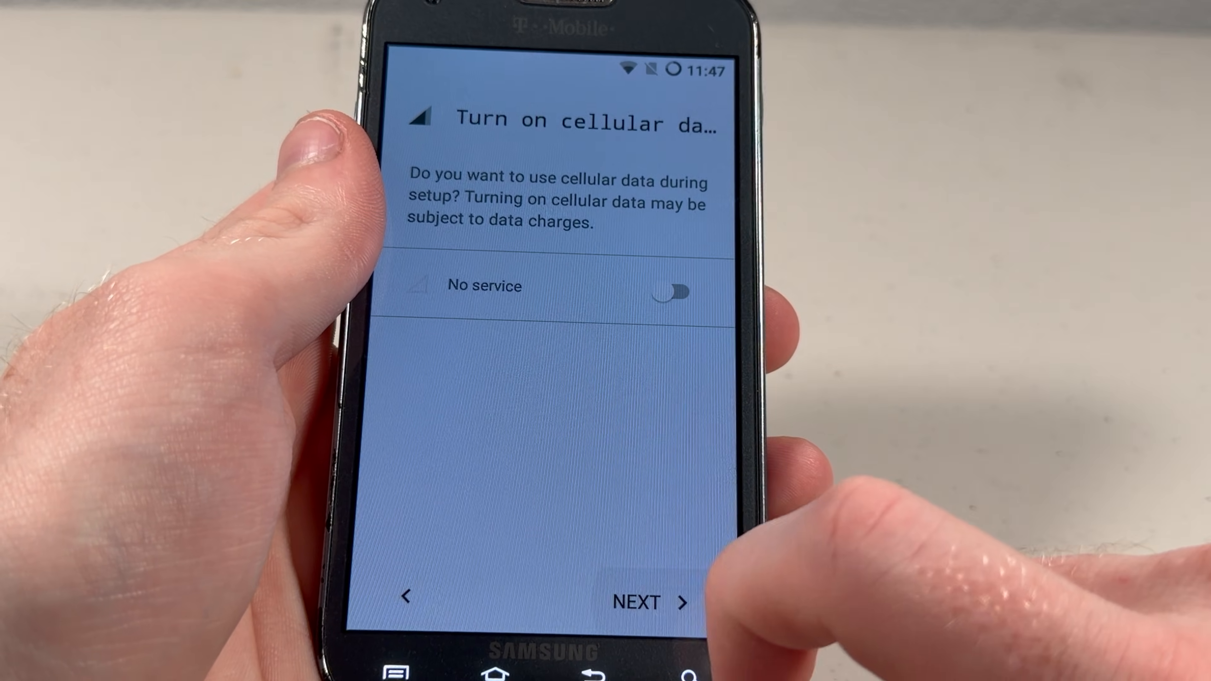
pyautogui.click(651, 602)
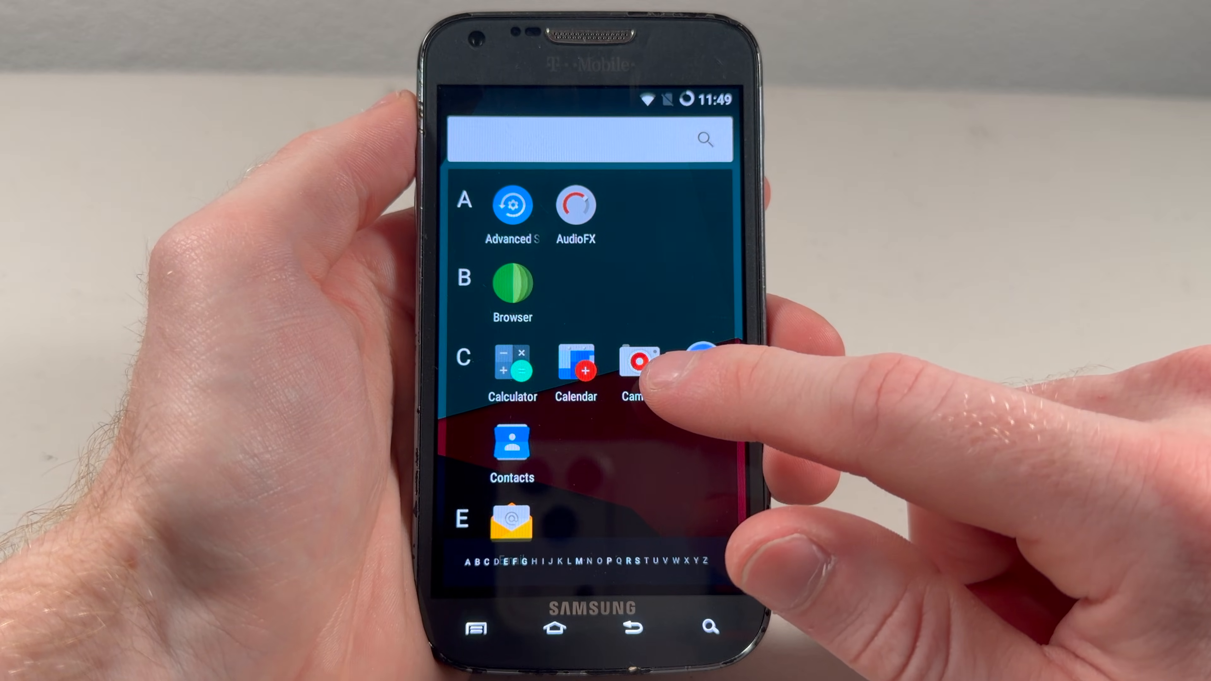
# Browse to F-Droid's Aurora Store page in the built-in browser to download the APK
pyautogui.click(555, 627)
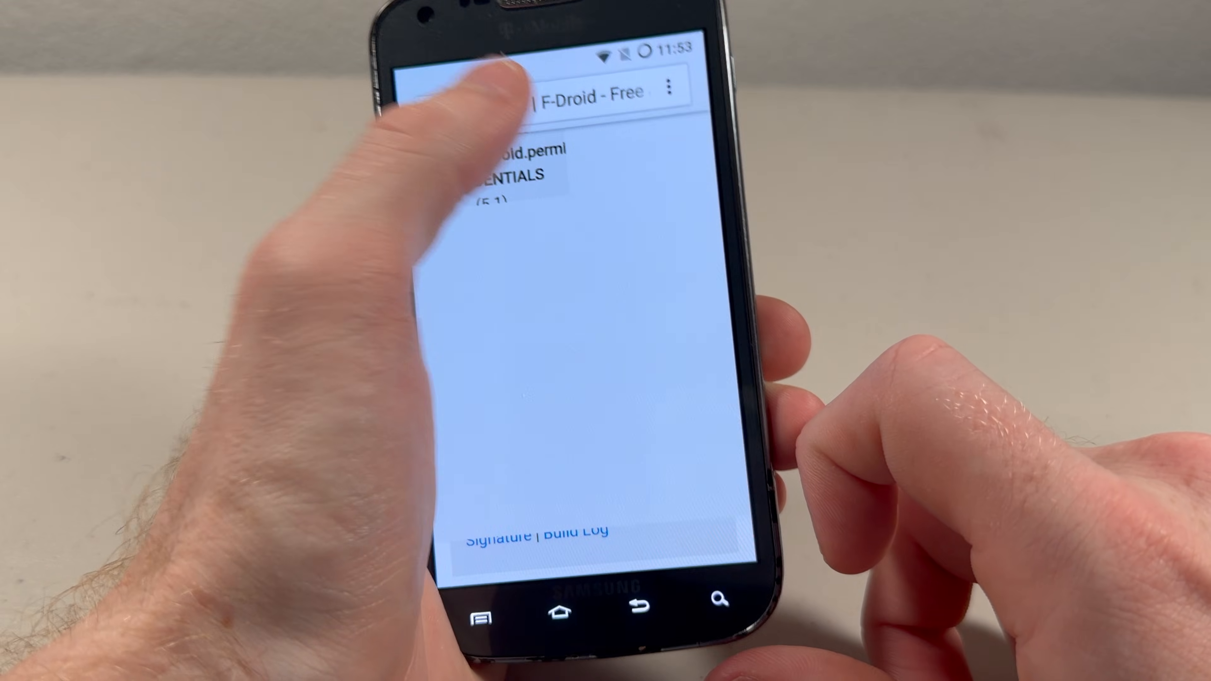
pyautogui.scroll(-3)
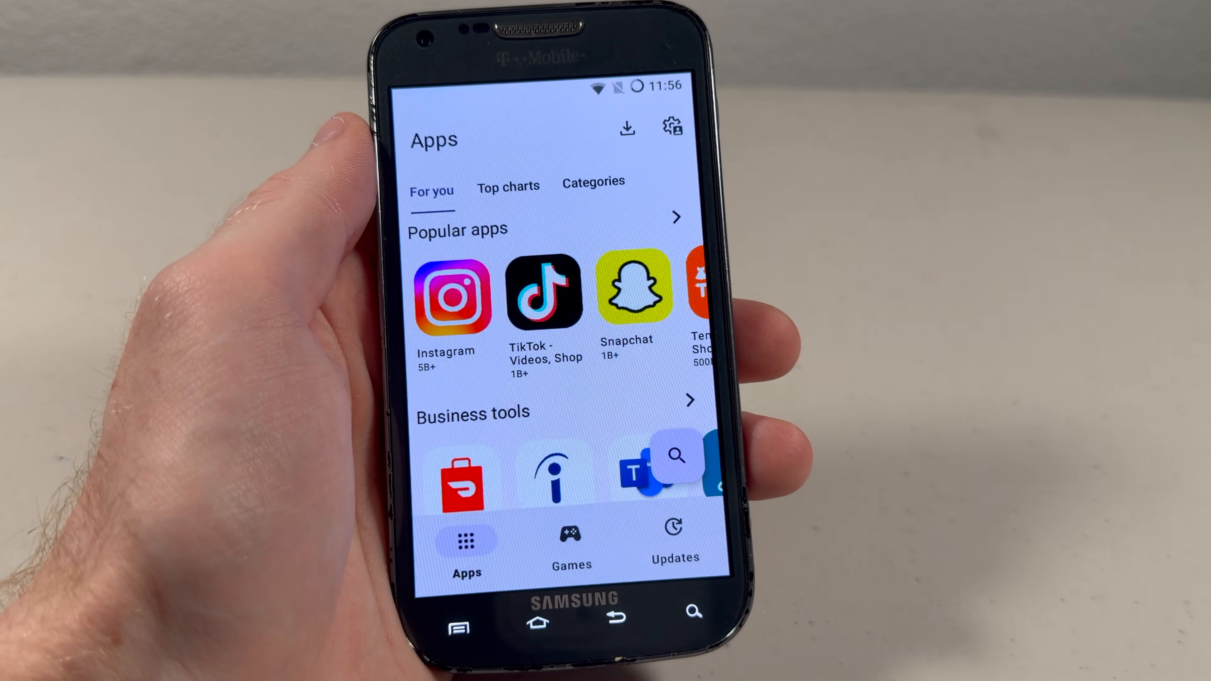
# Look up and install Discord, TikTok Lite and Google Chrome from Aurora Store
pyautogui.click(453, 297)
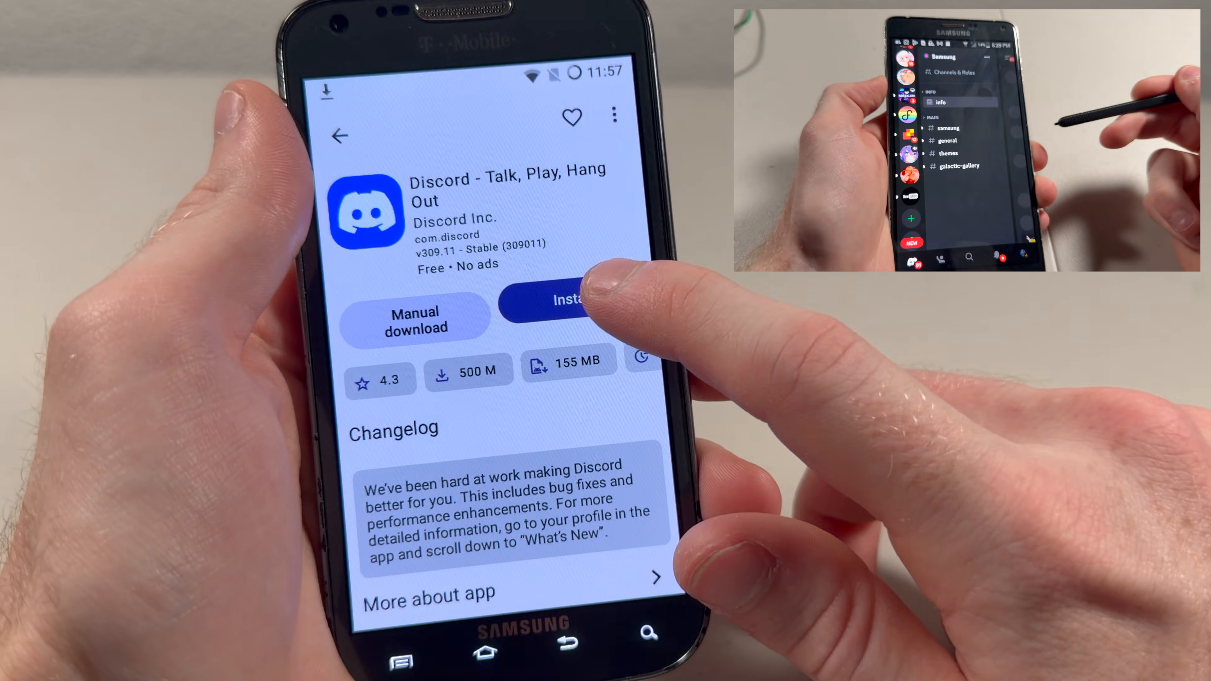
pyautogui.click(561, 301)
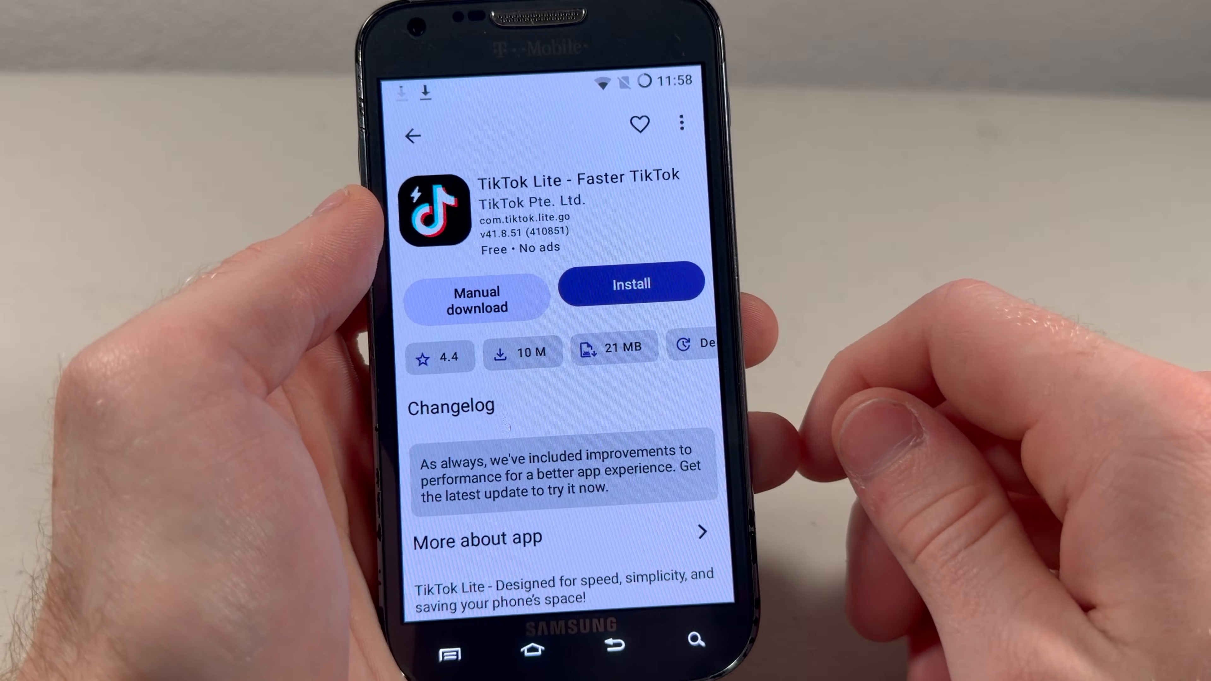
pyautogui.click(631, 283)
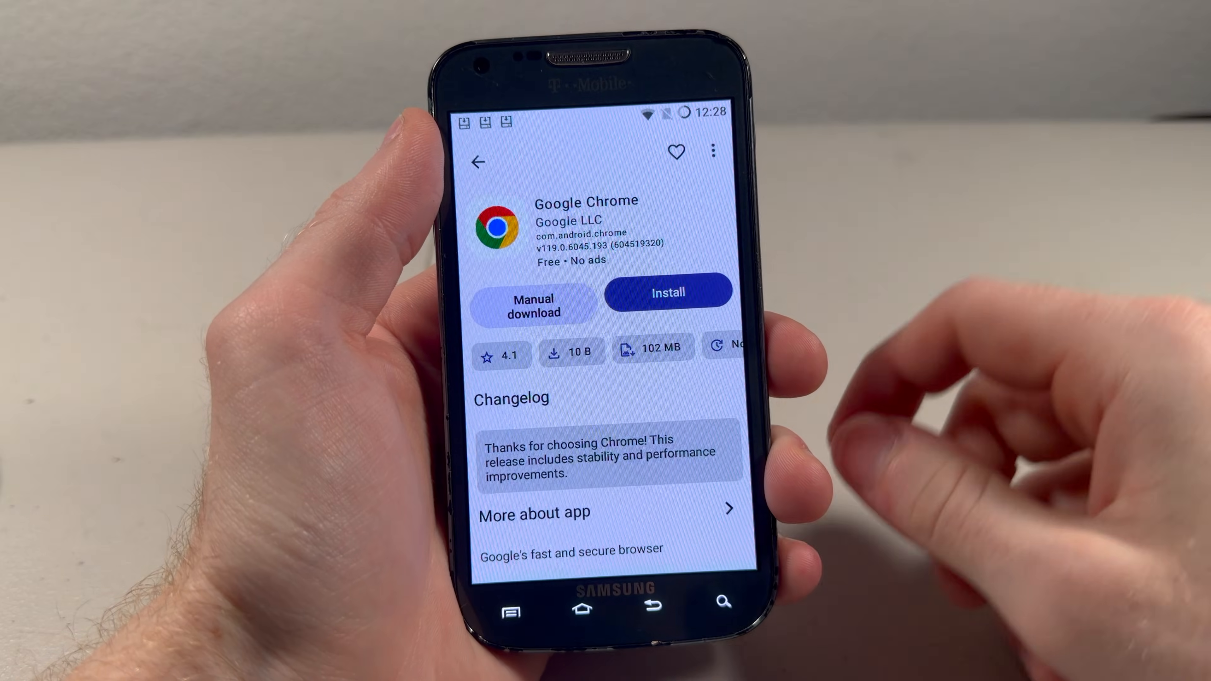
pyautogui.click(667, 292)
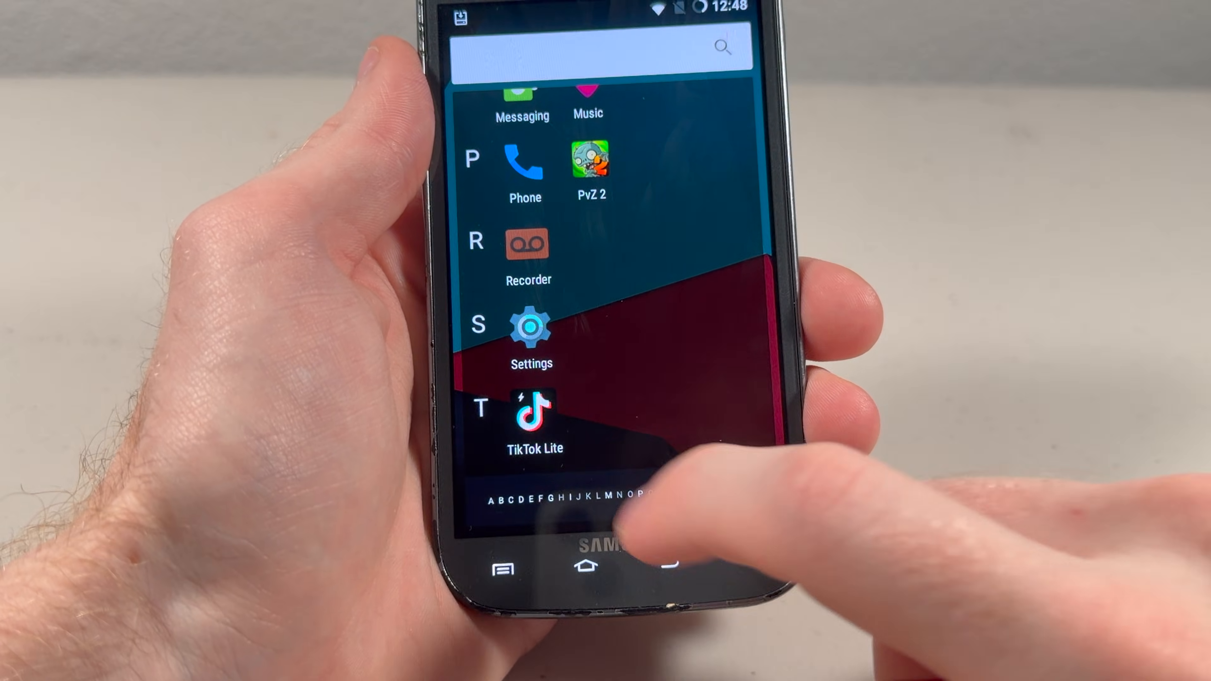
# Launch TikTok Lite, answer the contacts permission to reach the For You feed, then return home
pyautogui.click(527, 413)
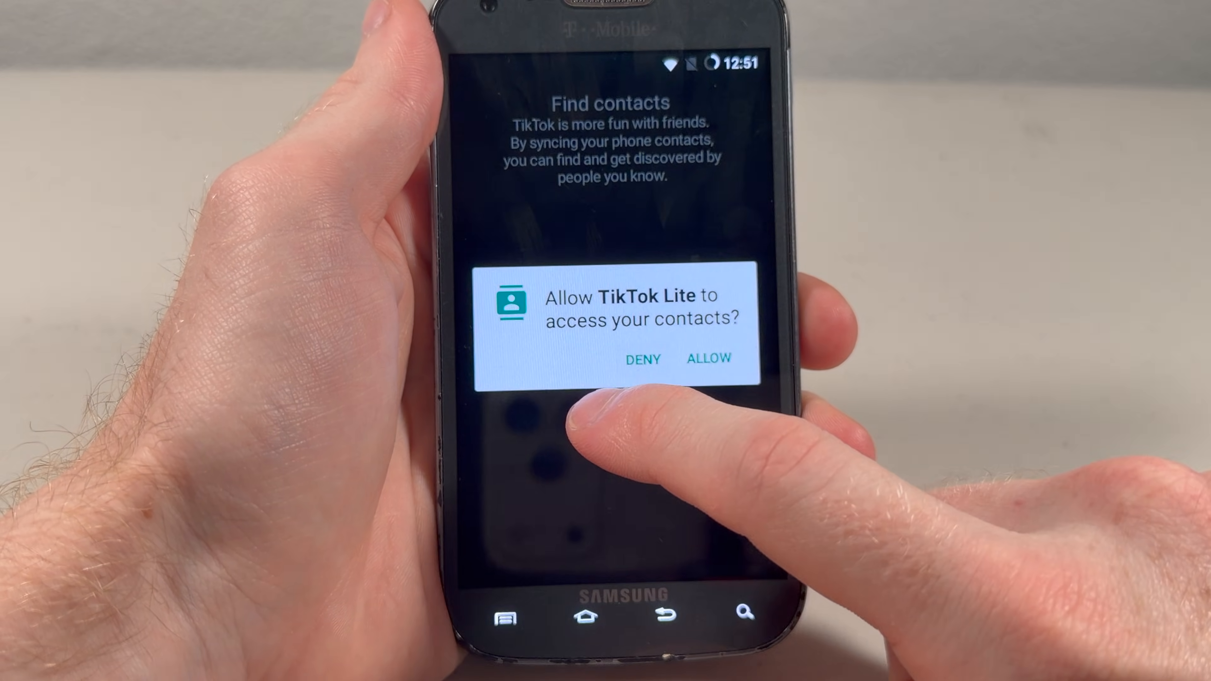
pyautogui.click(707, 357)
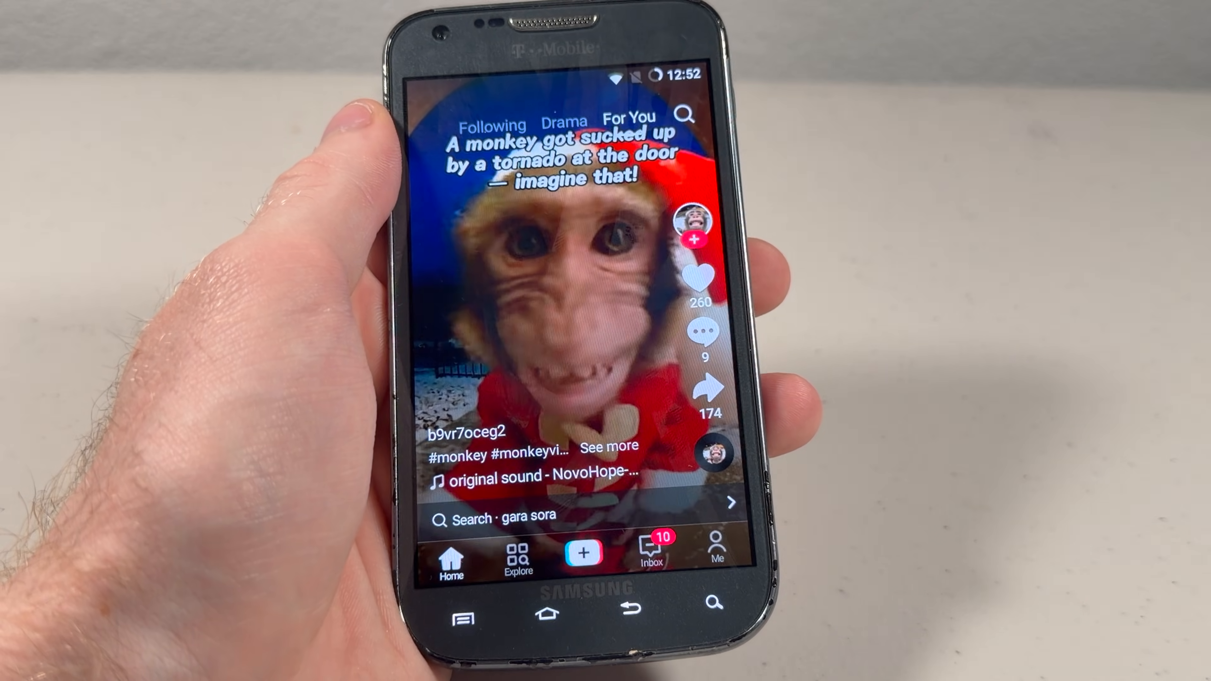
pyautogui.click(546, 621)
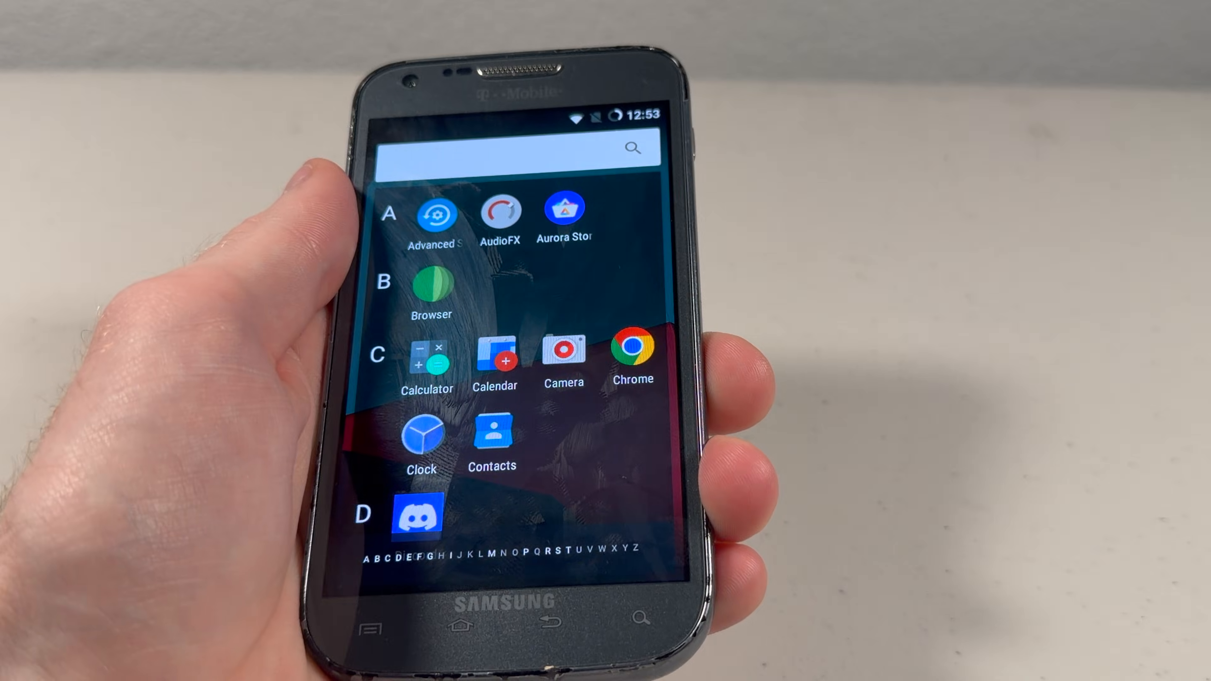
# Launch Discord, log in to an existing account and switch to the frokfrdk shack server
pyautogui.scroll(-3)
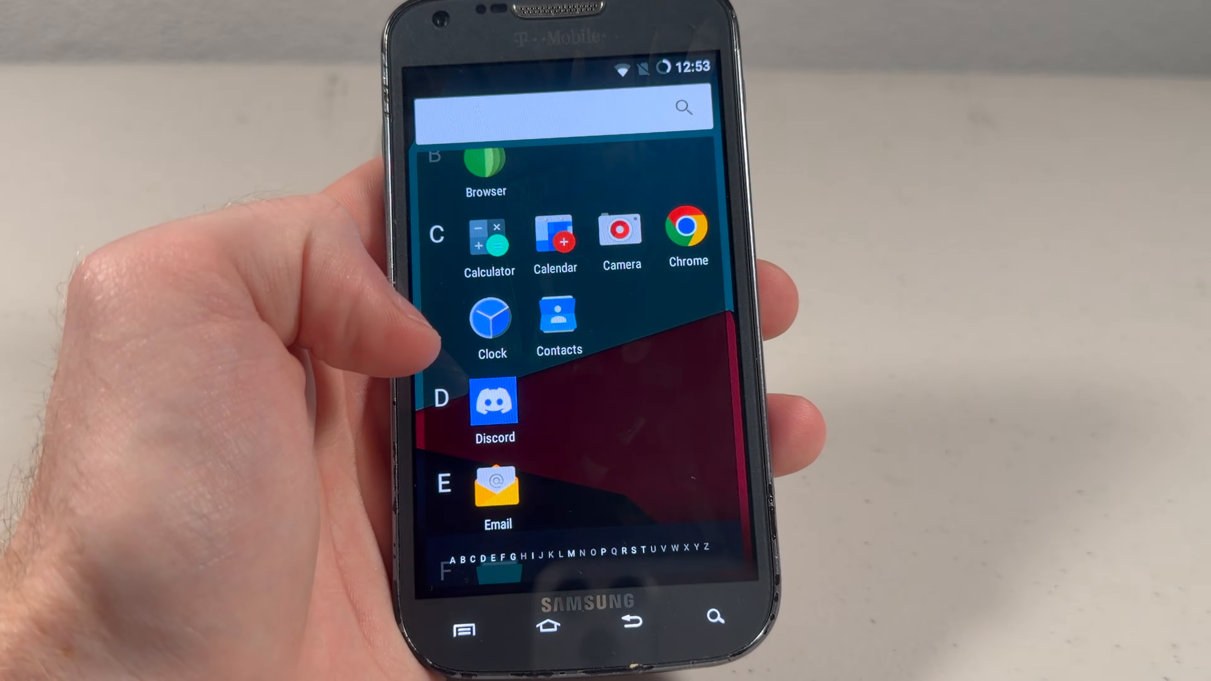
pyautogui.click(494, 406)
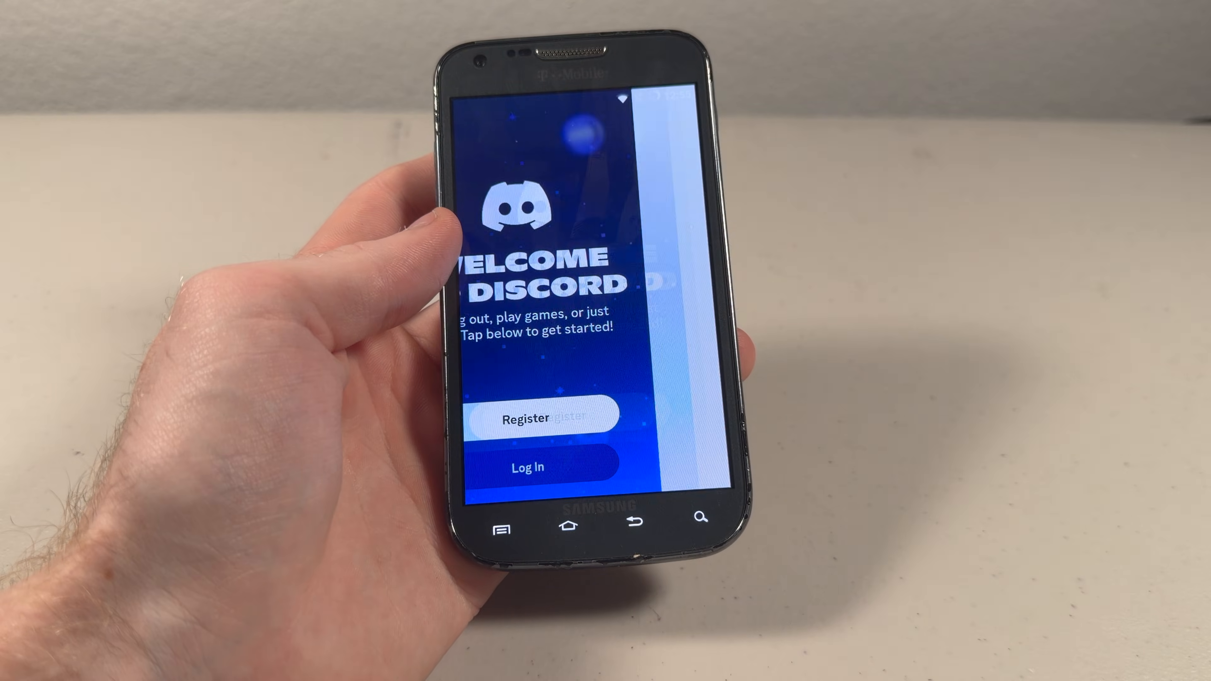
pyautogui.click(528, 466)
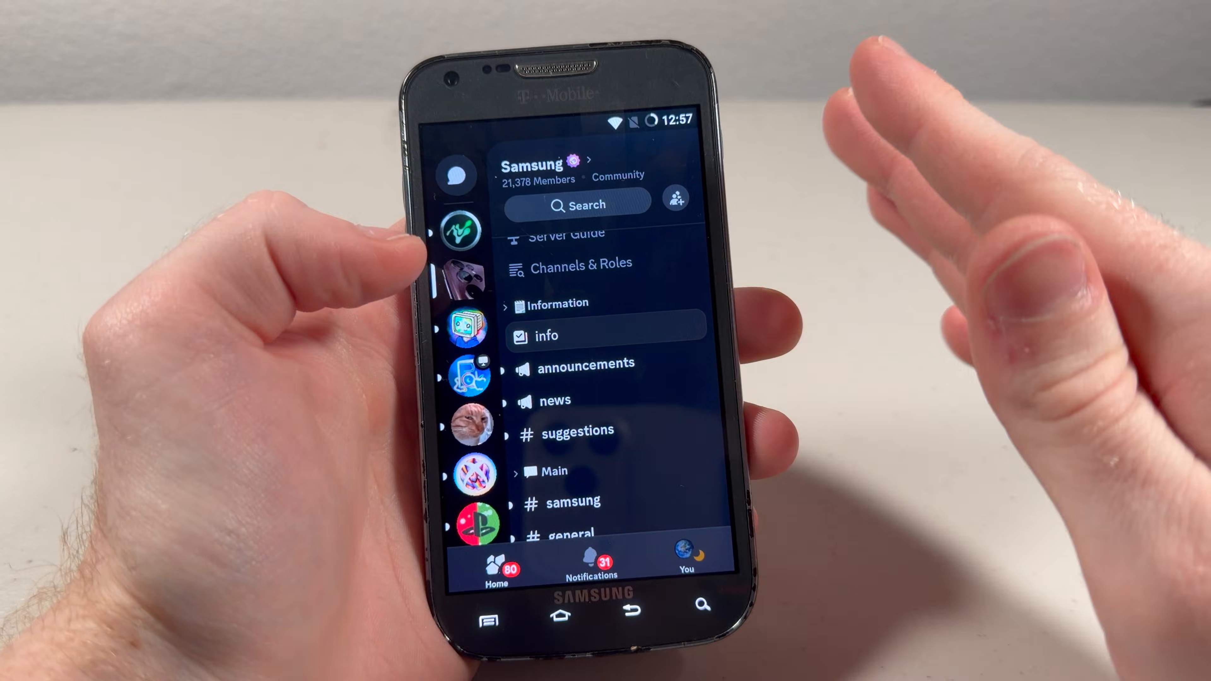
pyautogui.click(459, 216)
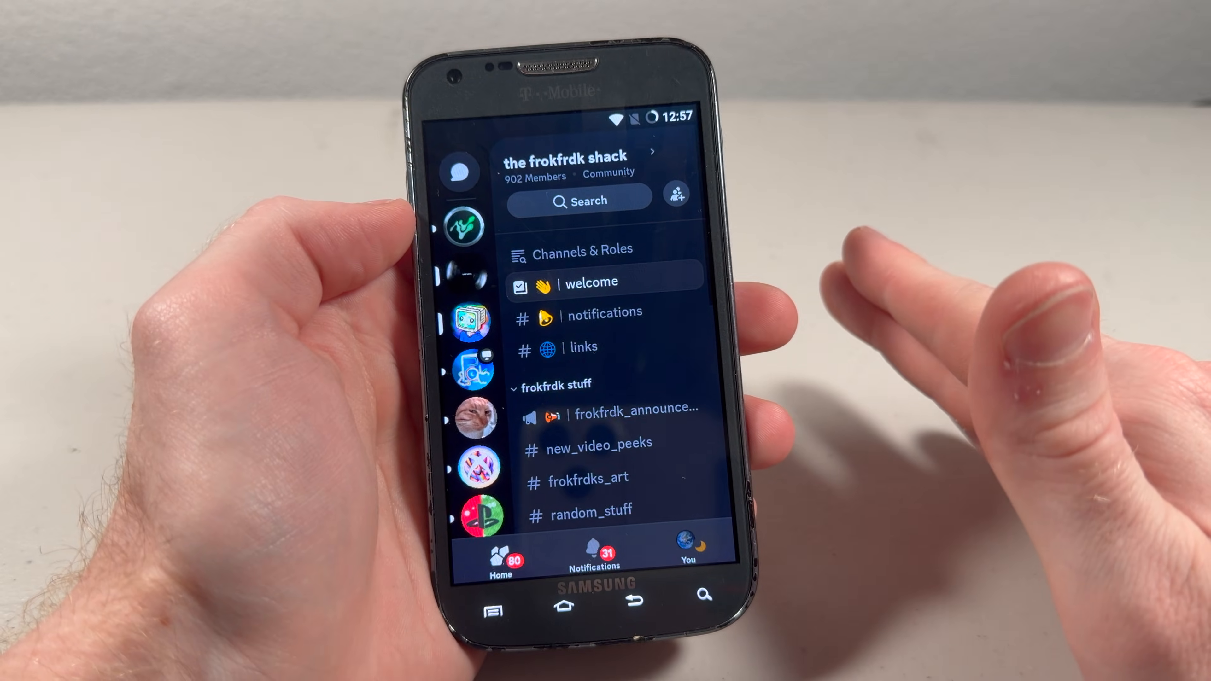
pyautogui.scroll(-3)
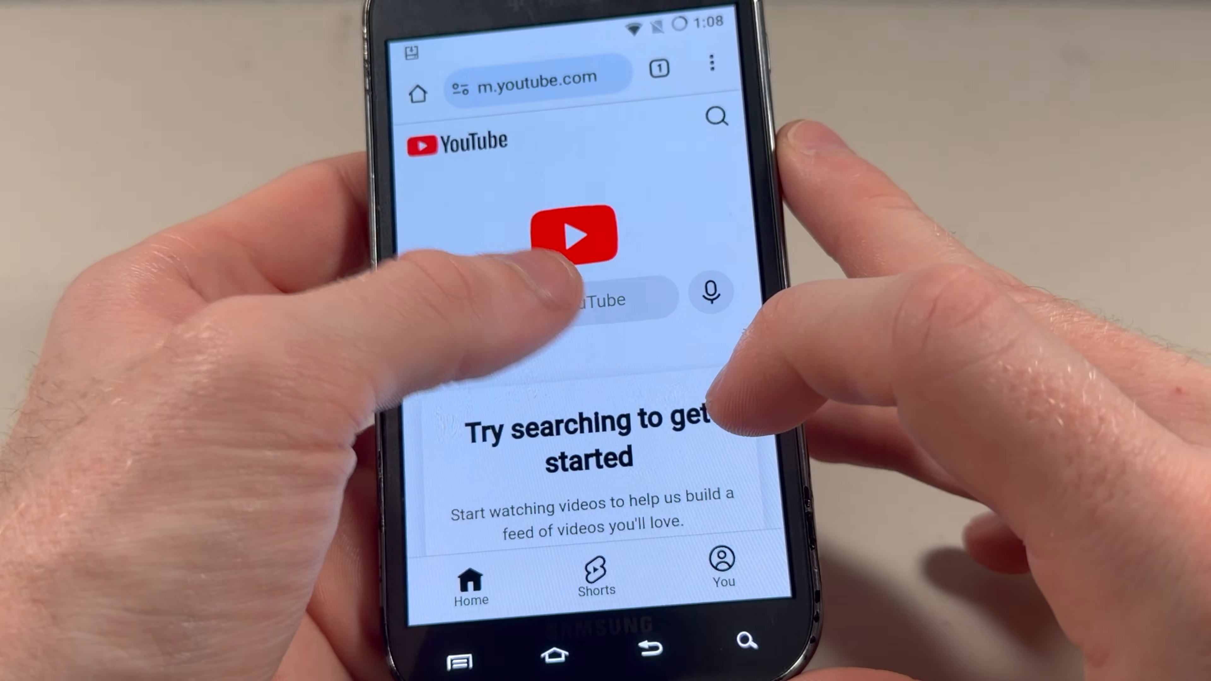
# Search the YouTube mobile site in Chrome for the channel name
pyautogui.click(571, 300)
pyautogui.write('Hannnel rambl')
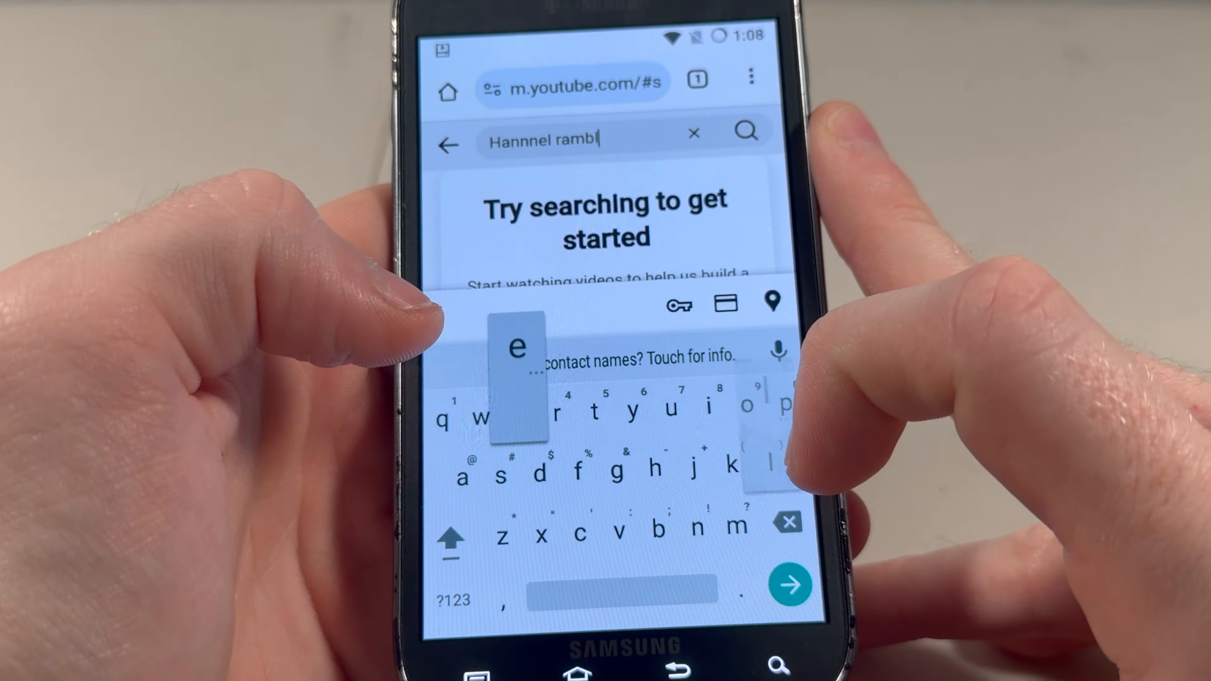
pyautogui.write('e')
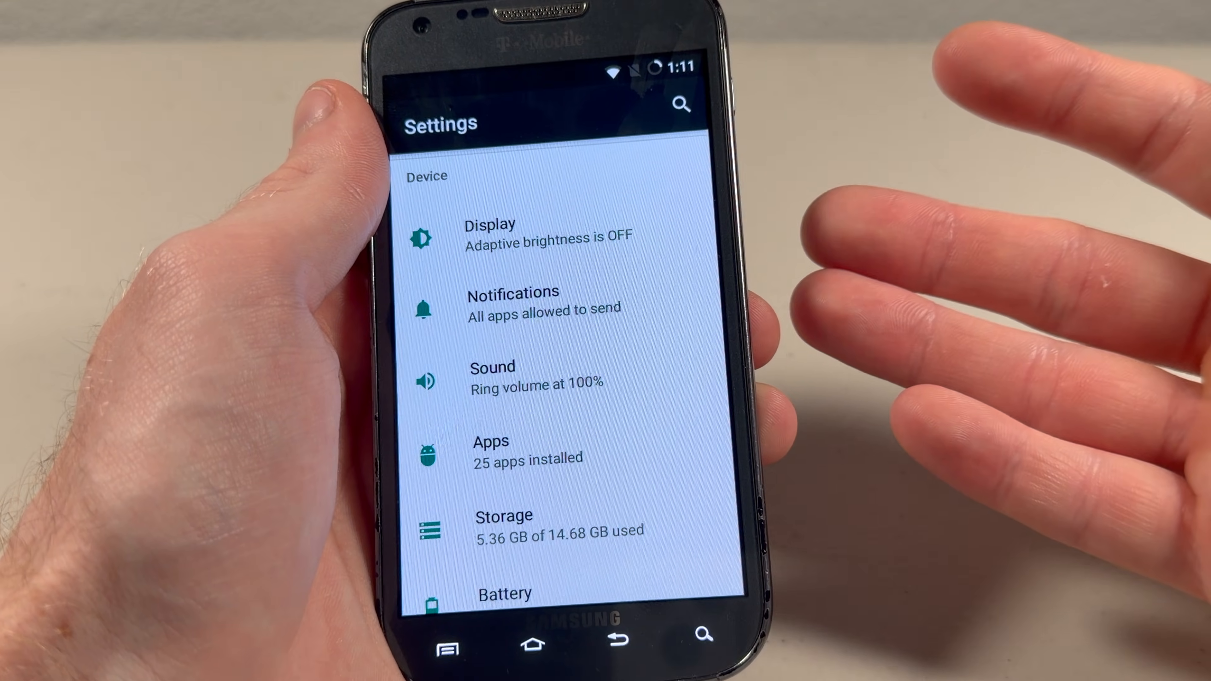
# In Buttons > Backlight, extend the illumination timeout slider to 35 seconds
pyautogui.scroll(-3)
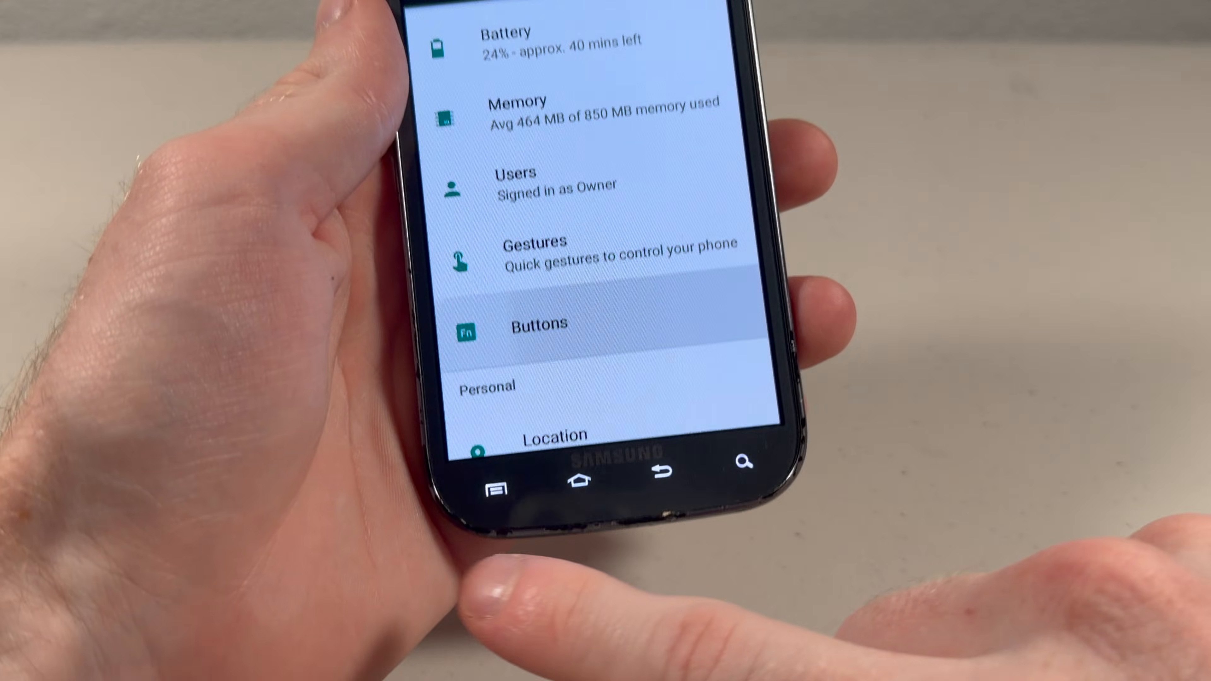
pyautogui.click(540, 323)
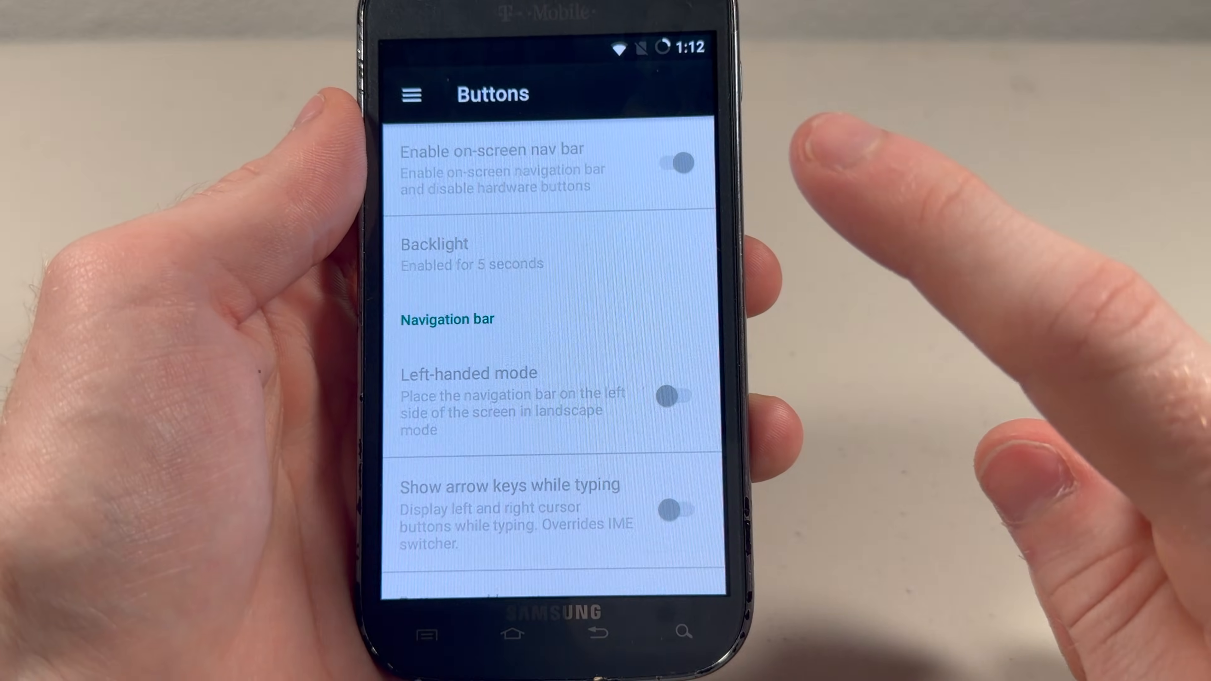
pyautogui.click(674, 162)
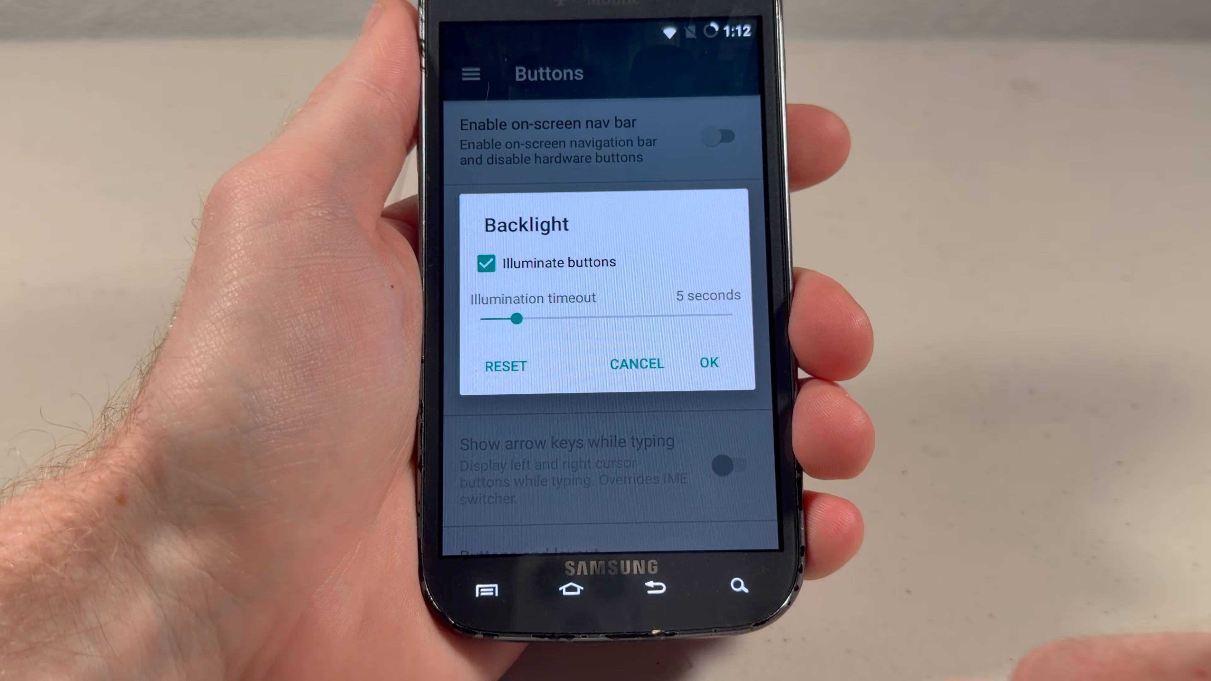
pyautogui.moveTo(519, 318); pyautogui.dragTo(722, 314)
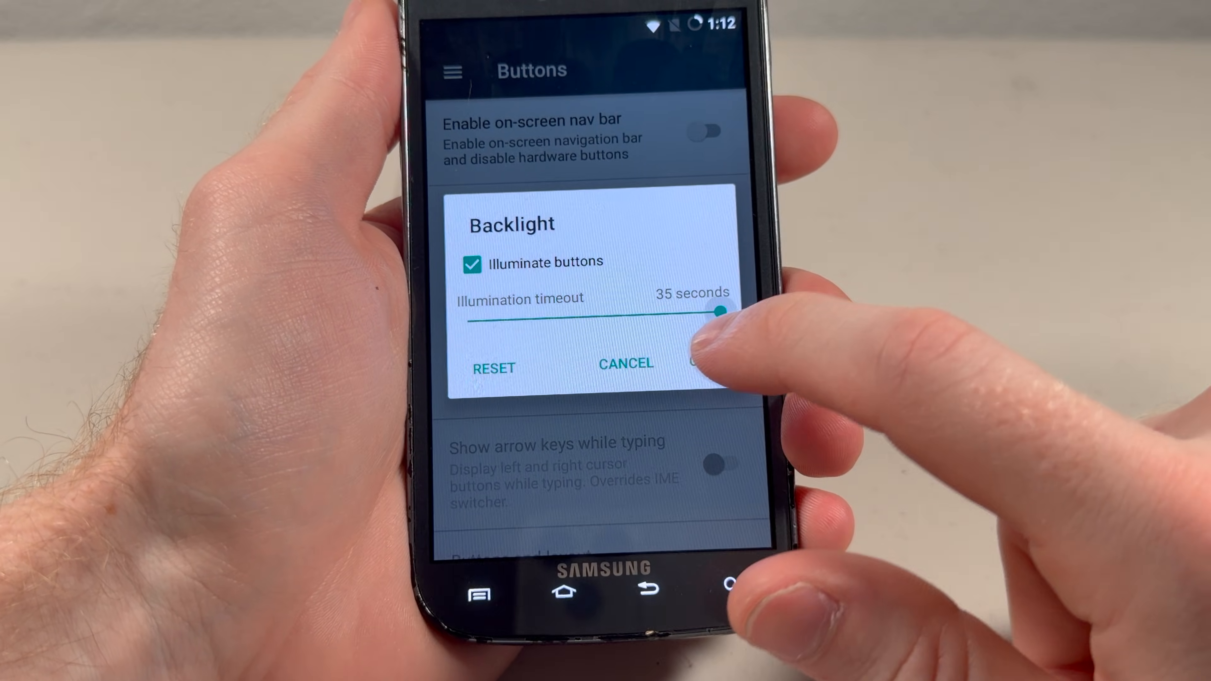